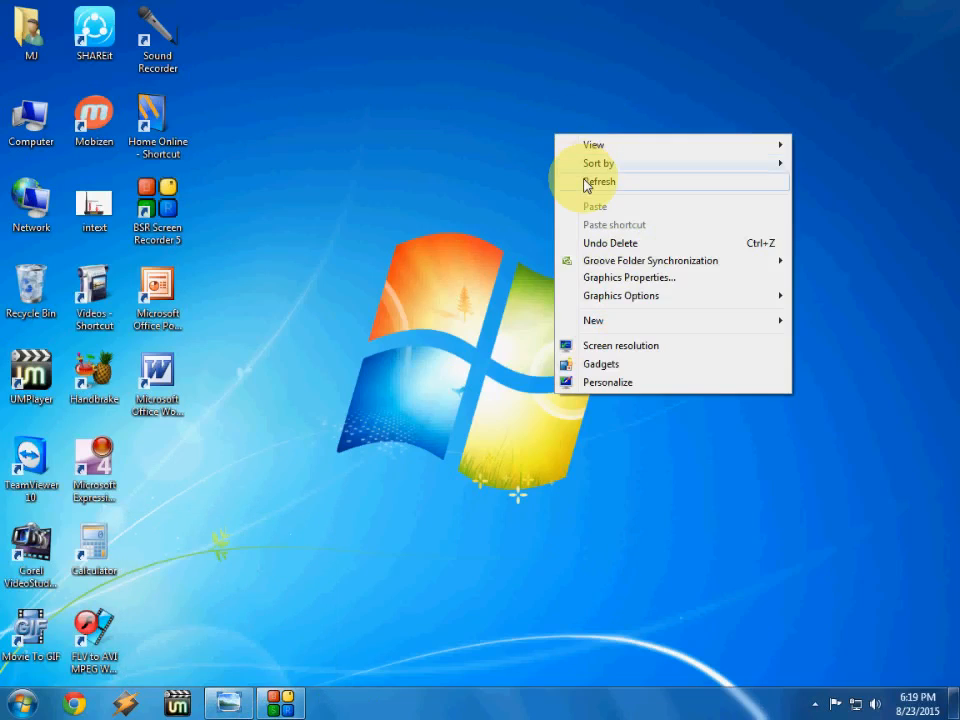
# Reach Network and Sharing Center from the desktop Network item's Properties.
pyautogui.click(599, 181)
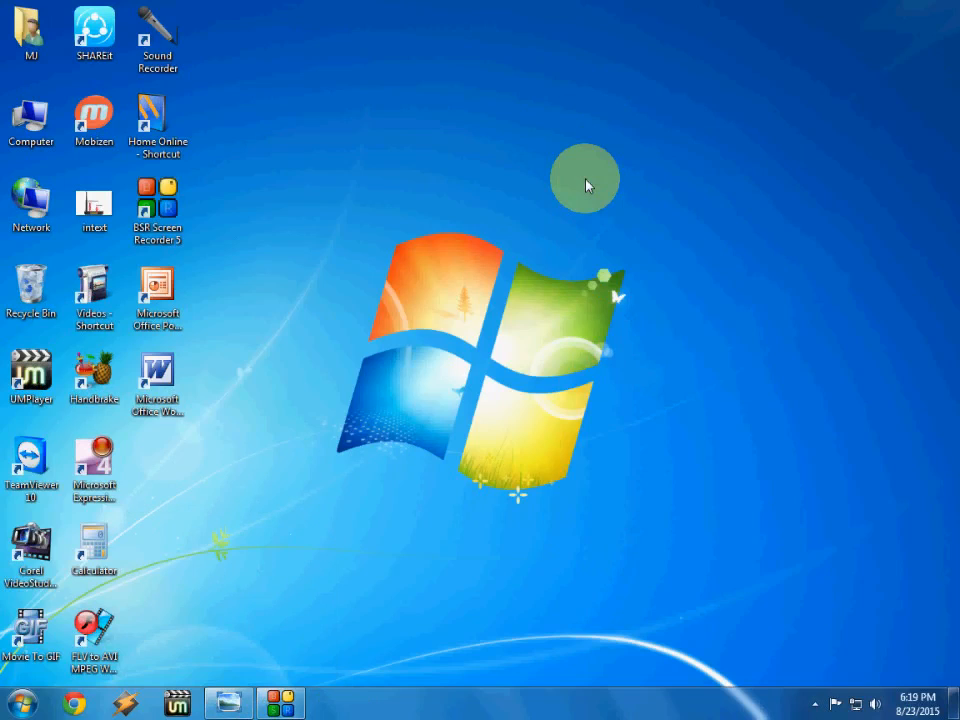
pyautogui.moveTo(350, 418)
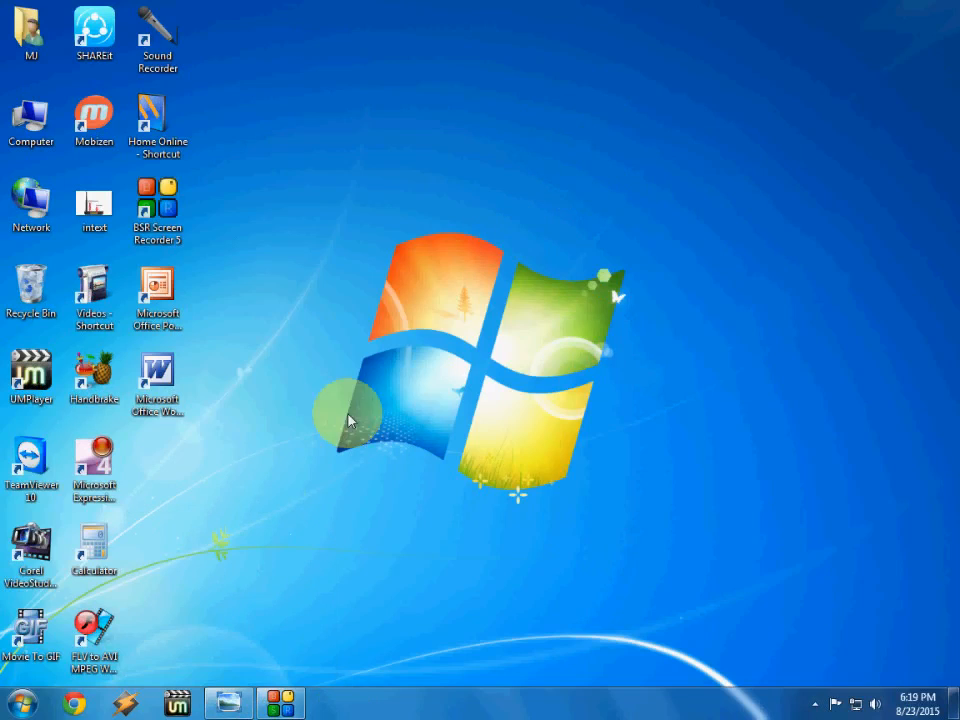
pyautogui.doubleClick(94, 200)
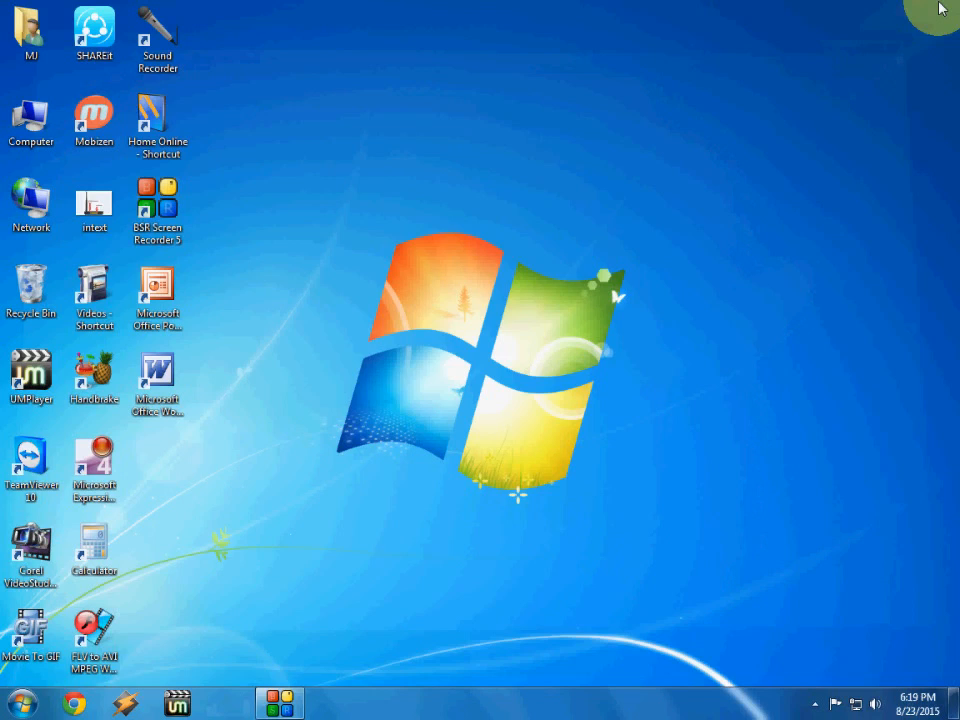
pyautogui.rightClick(31, 205)
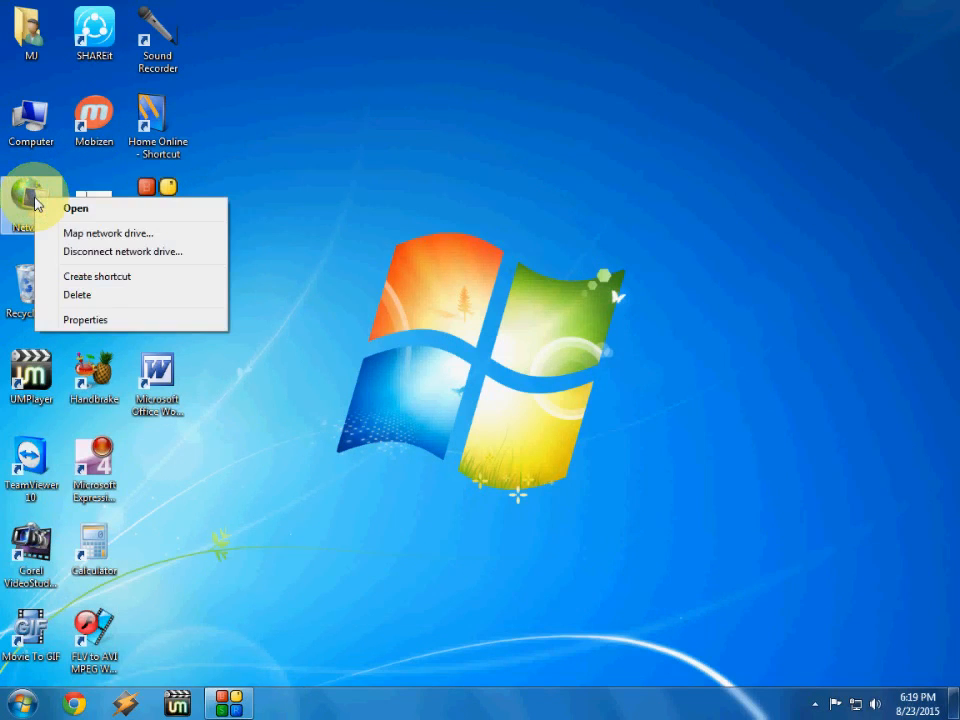
pyautogui.moveTo(88, 319)
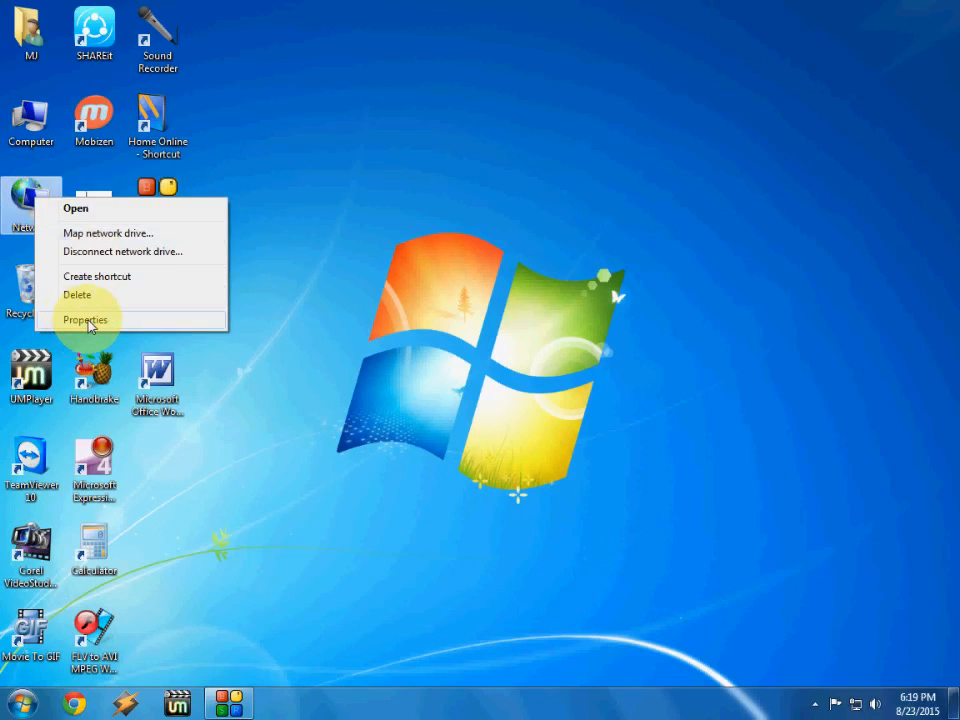
pyautogui.click(86, 319)
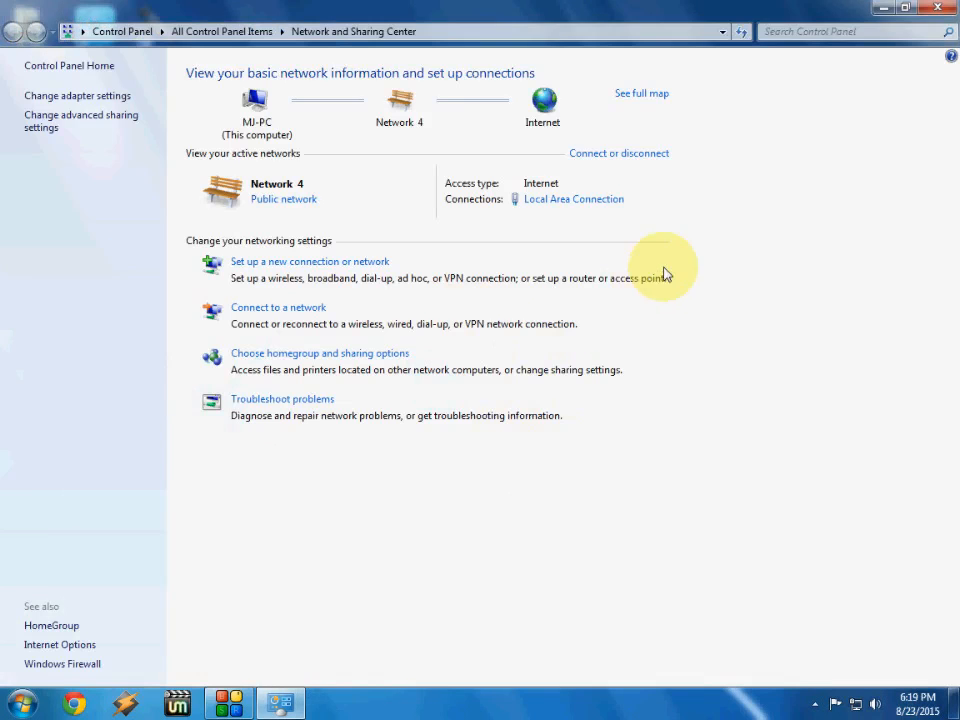
pyautogui.moveTo(68, 105)
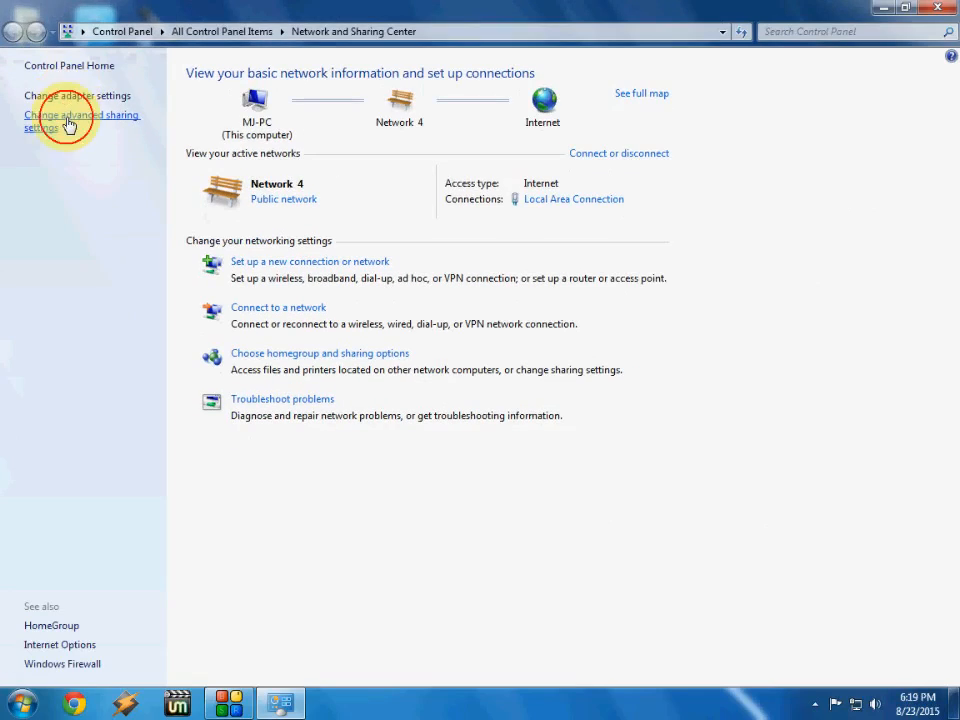
# Bring up the Local Area Connection's Internet Protocol Version 4 properties via adapter settings.
pyautogui.click(67, 96)
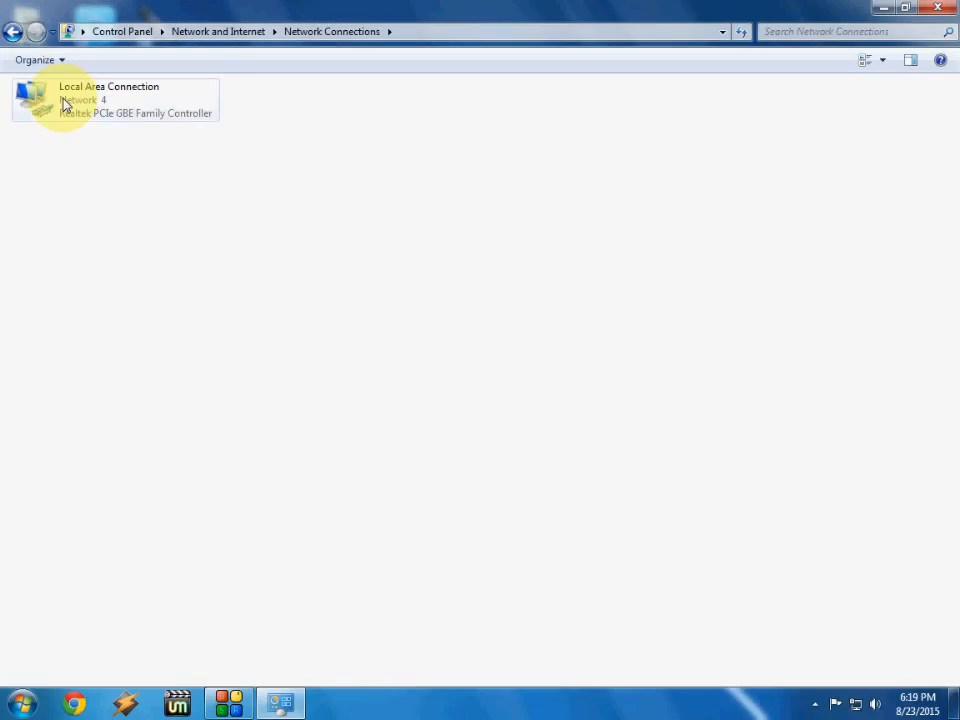
pyautogui.click(110, 100)
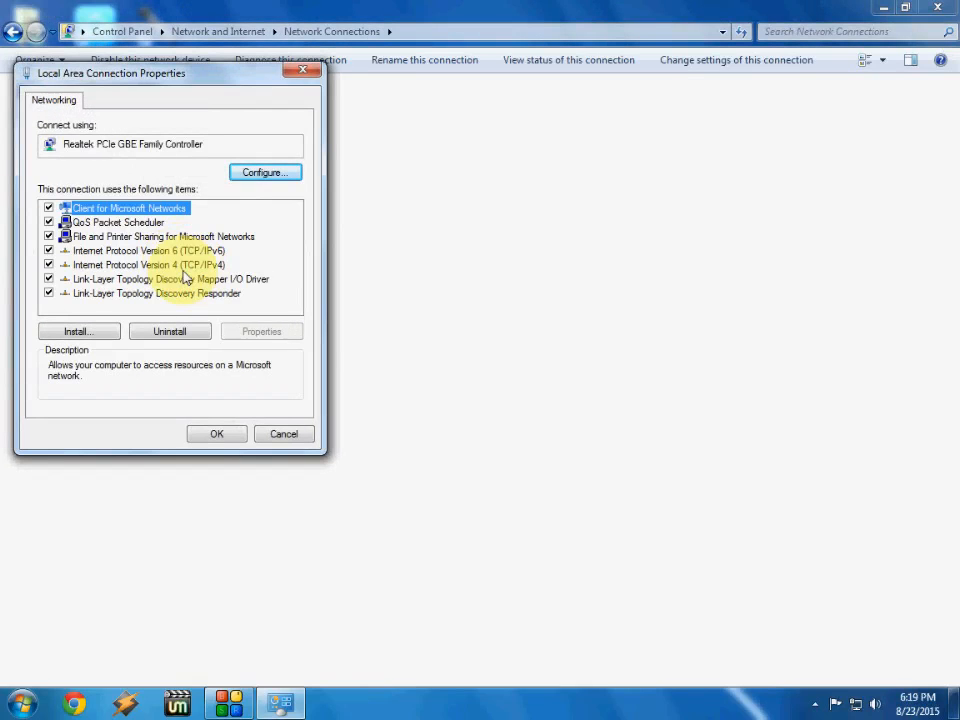
pyautogui.click(150, 264)
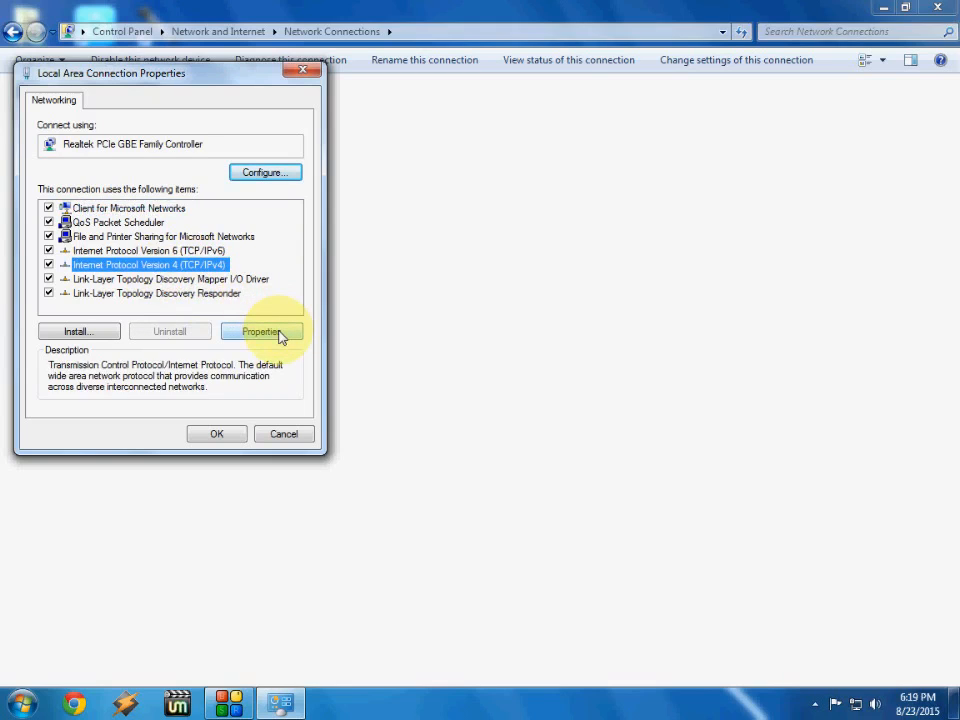
pyautogui.click(262, 331)
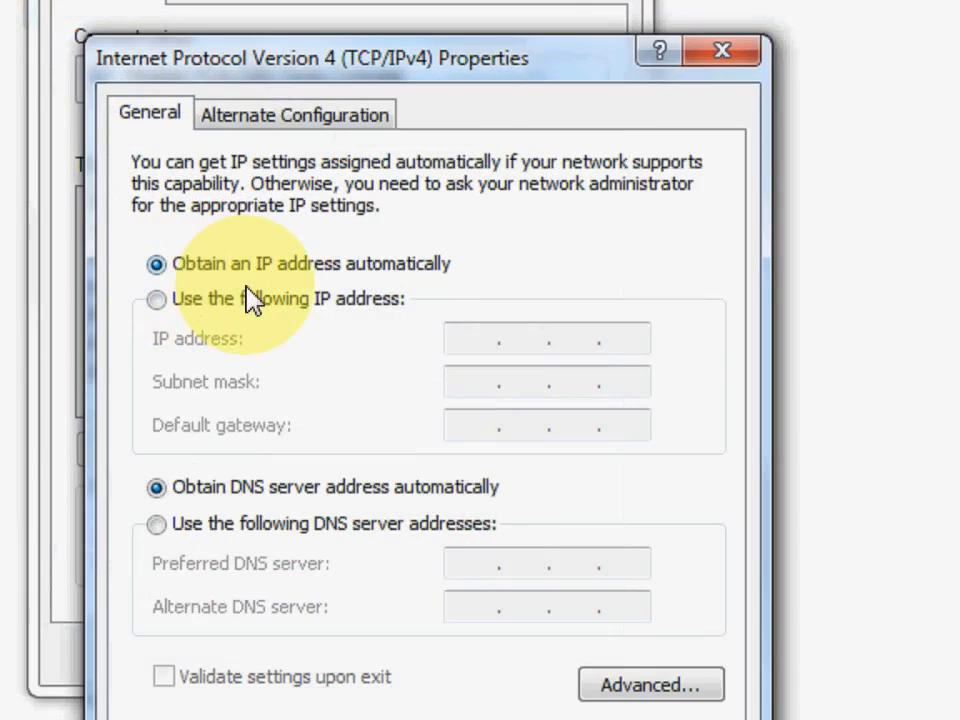
pyautogui.moveTo(418, 305)
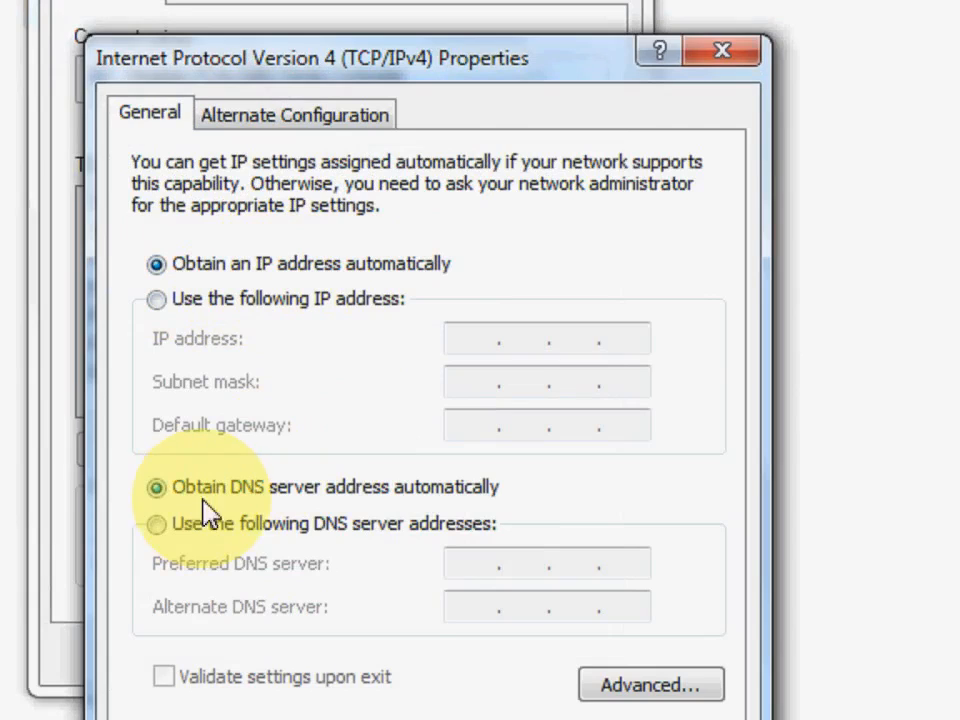
pyautogui.moveTo(415, 515)
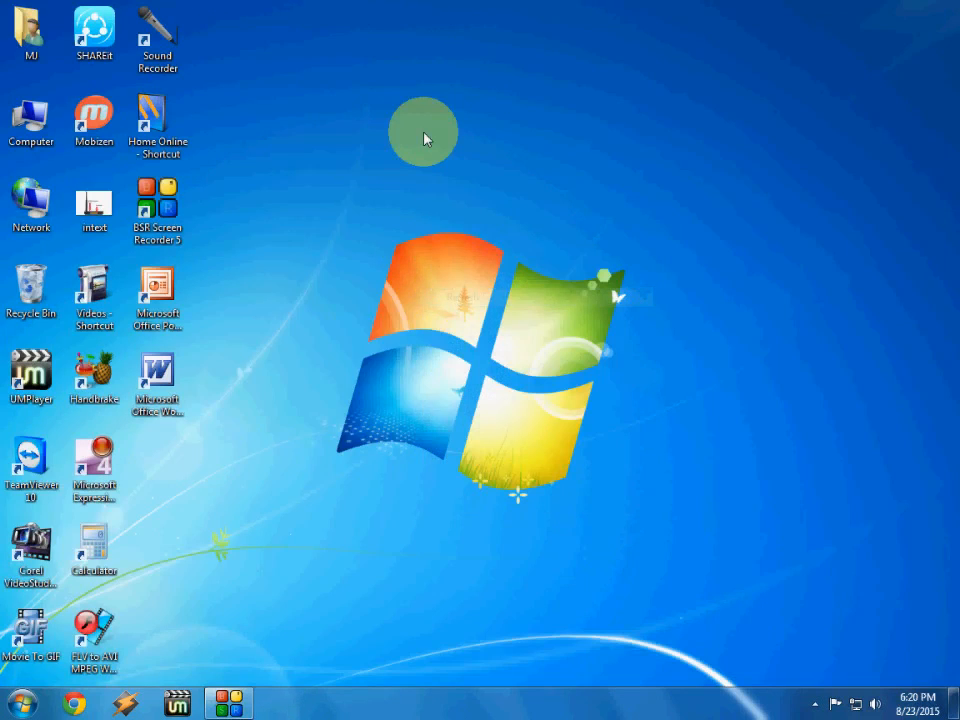
pyautogui.moveTo(75, 705)
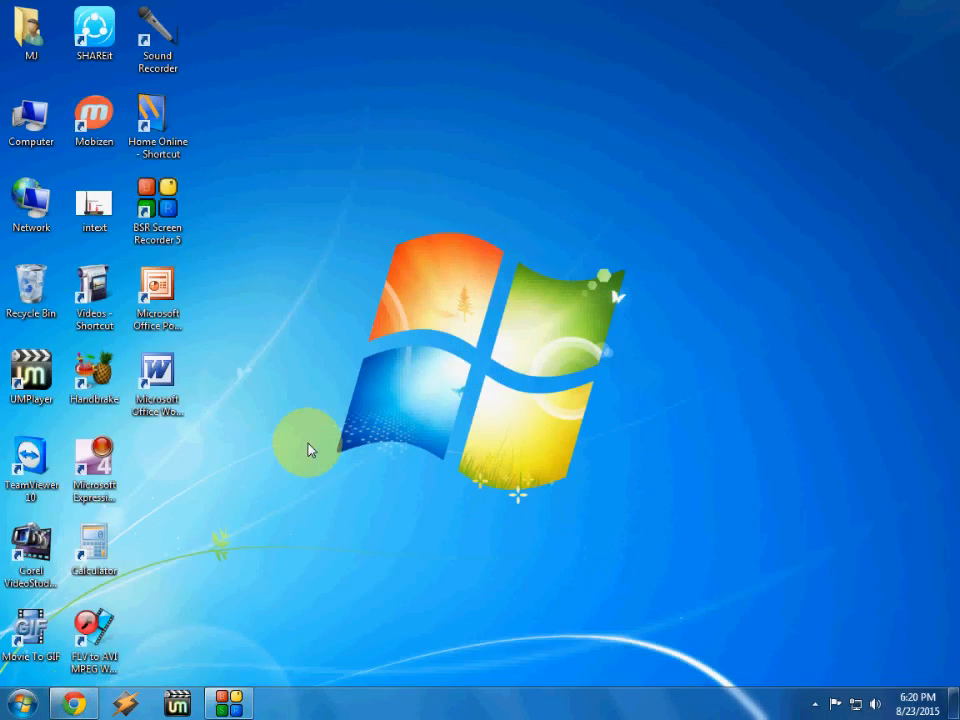
# Launch Chrome and go to the router address 192.168.0.1.
pyautogui.click(73, 703)
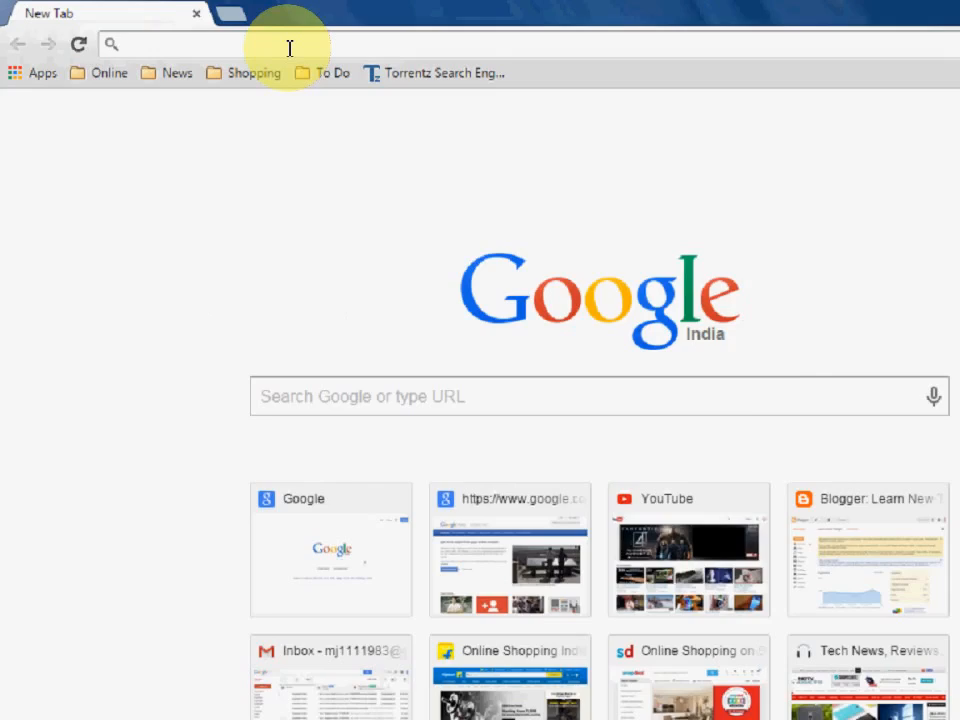
pyautogui.write('192.168.0.1')
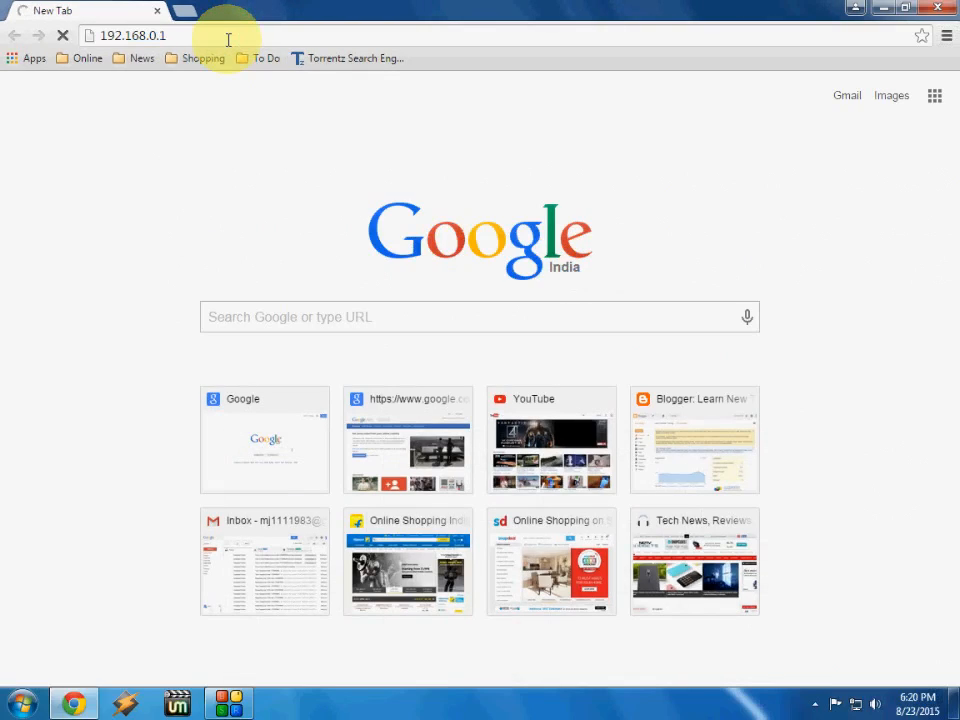
pyautogui.moveTo(578, 78)
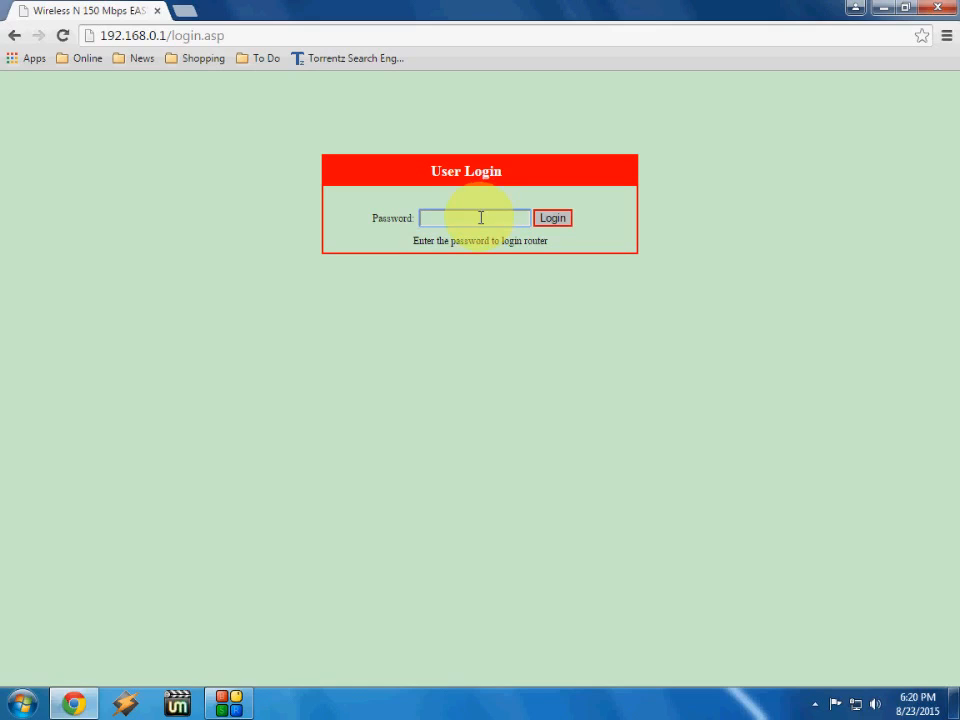
pyautogui.click(475, 218)
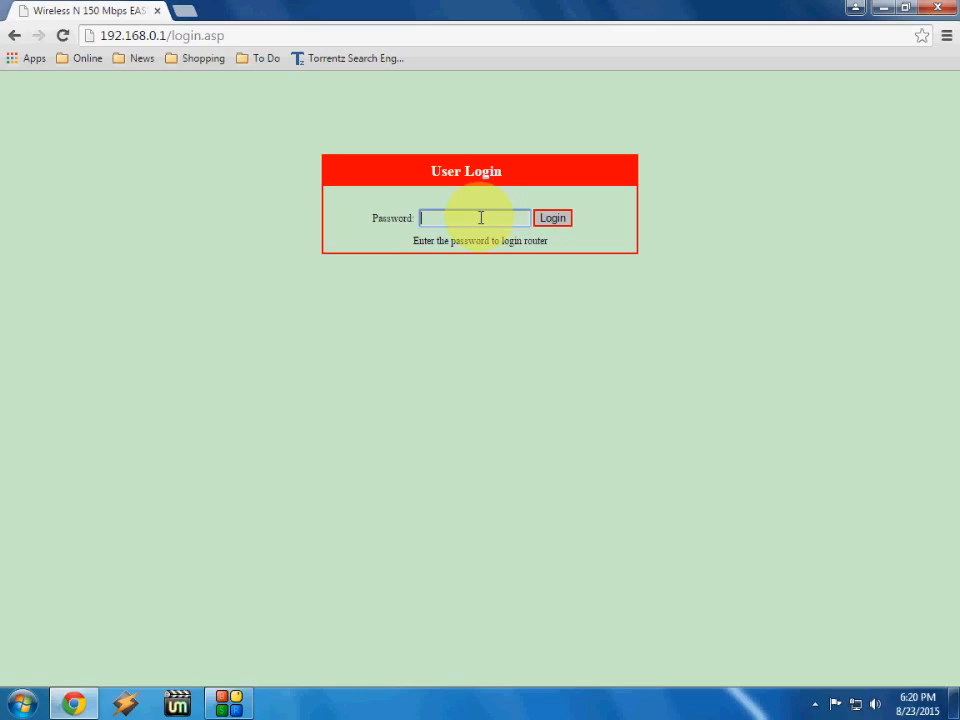
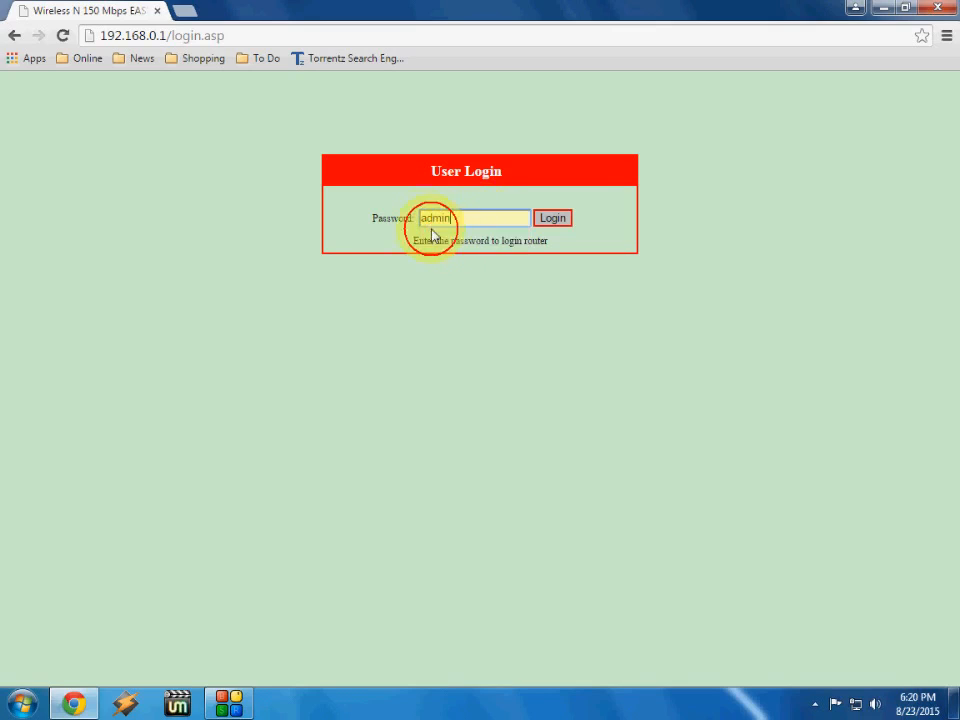
pyautogui.click(552, 218)
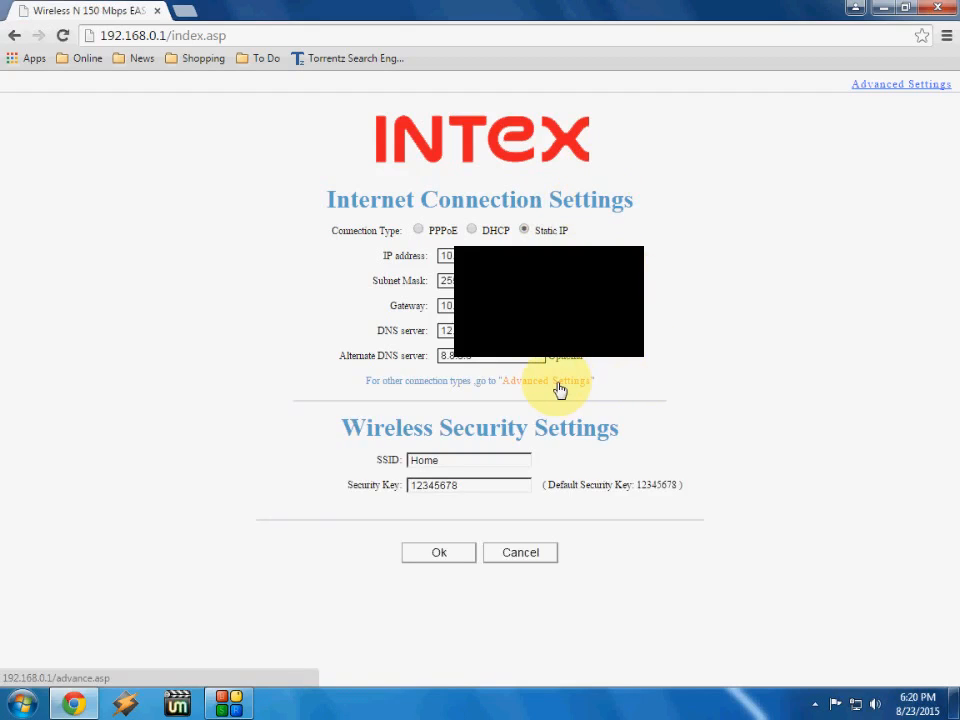
pyautogui.click(545, 380)
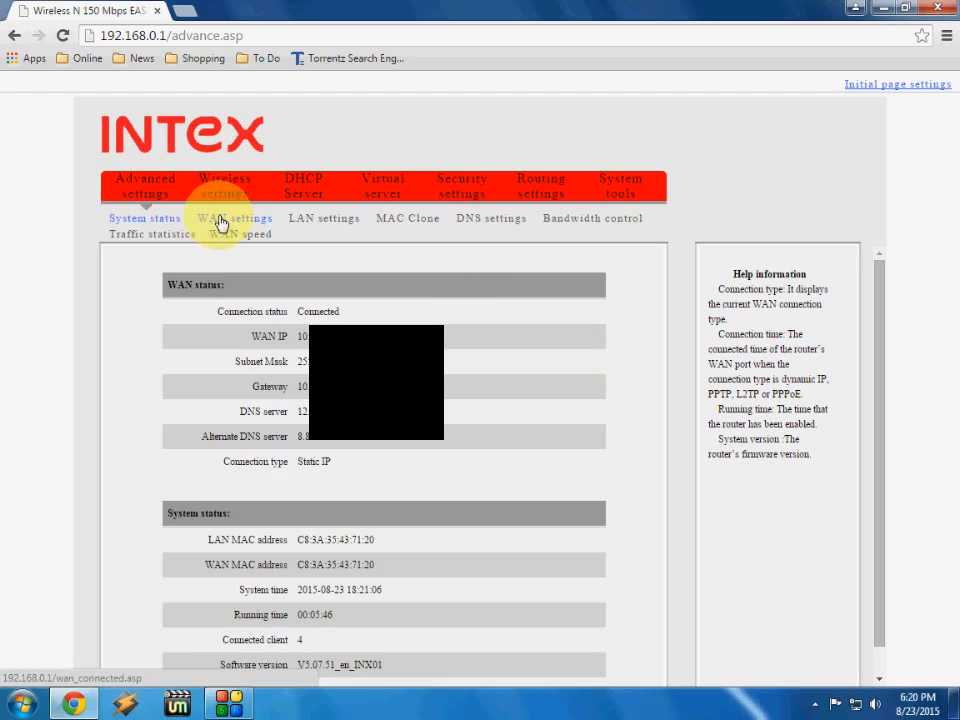
# Show WAN settings and keep the connection mode on Static IP.
pyautogui.click(234, 218)
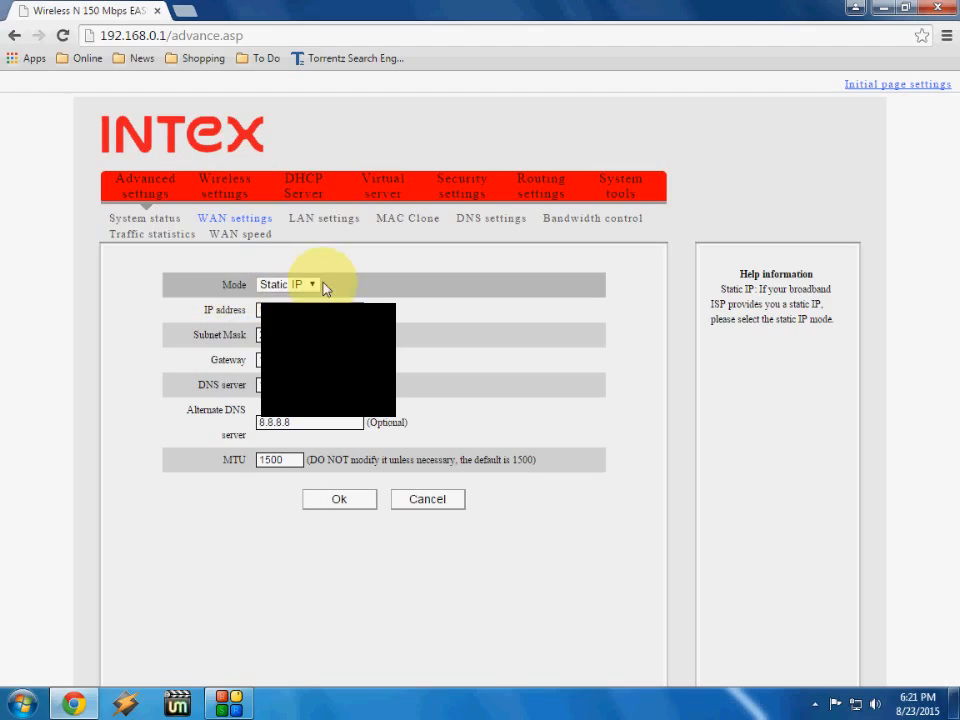
pyautogui.click(285, 284)
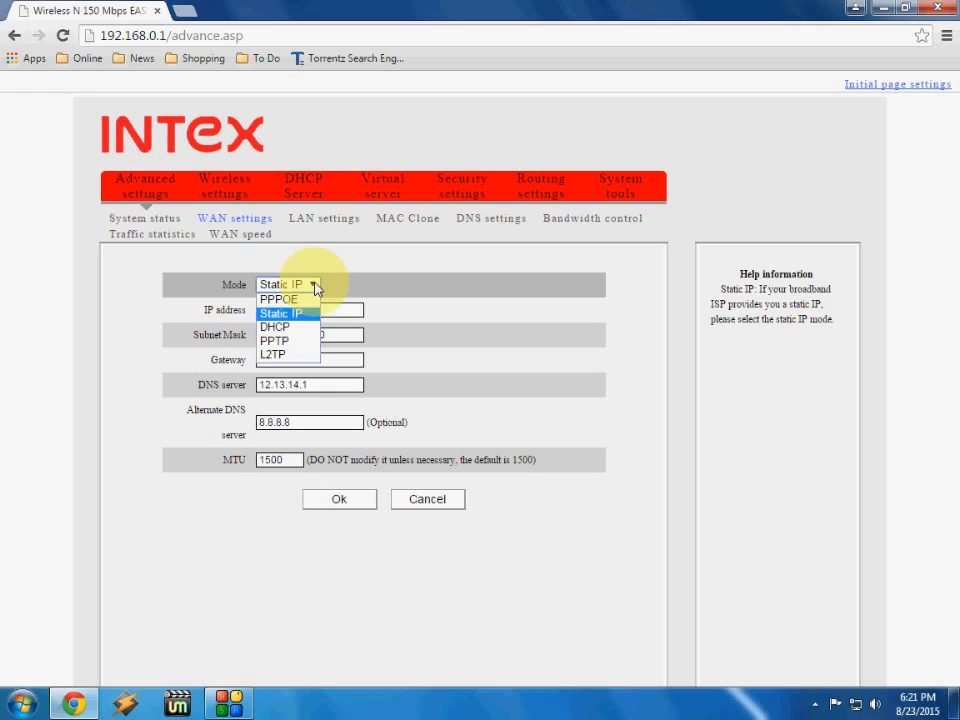
pyautogui.click(281, 313)
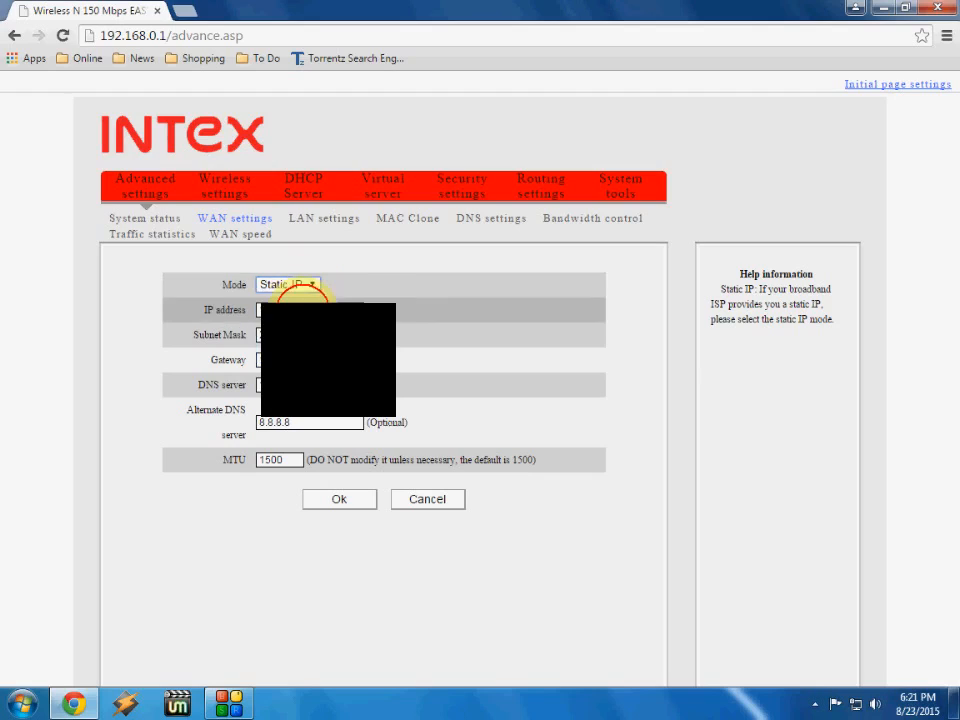
pyautogui.moveTo(455, 300)
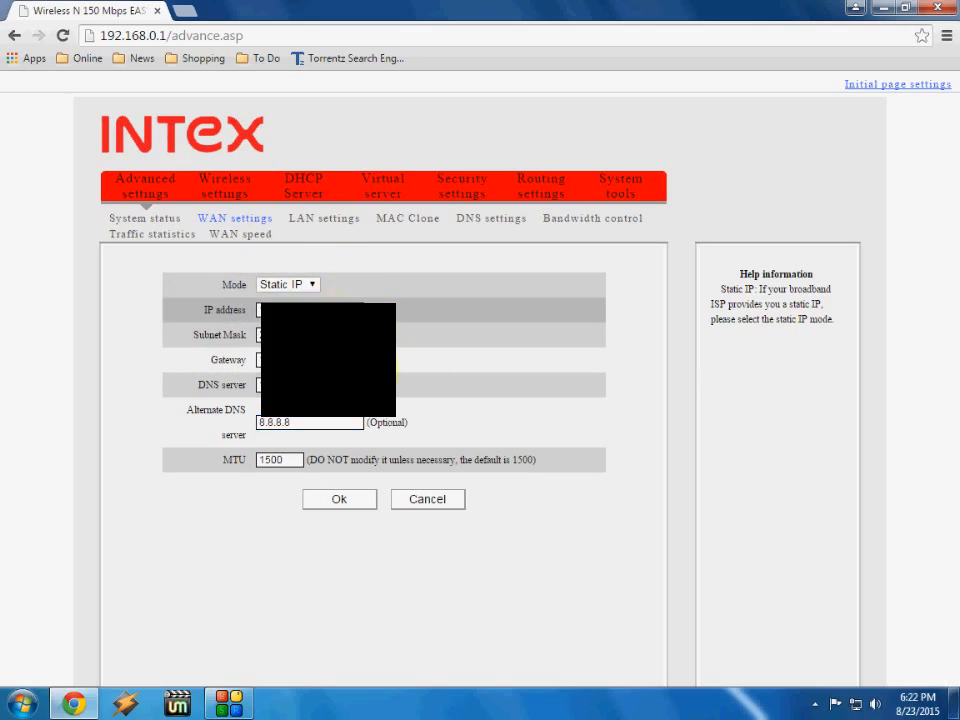
# Confirm the WAN page with Ok so the status reports Connected, Static IP.
pyautogui.click(339, 498)
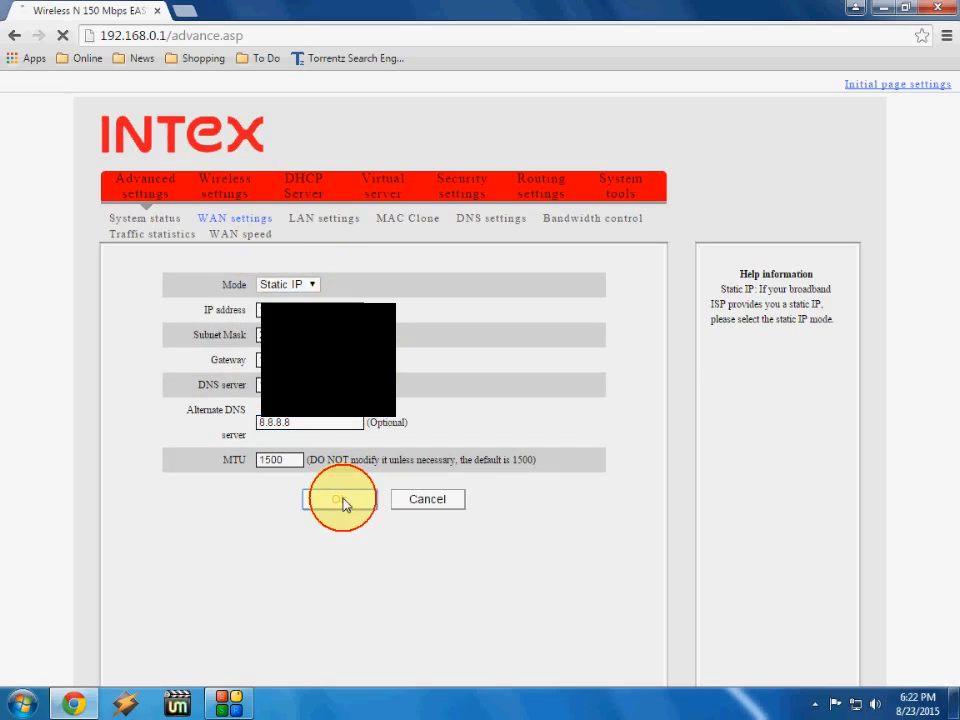
pyautogui.click(340, 499)
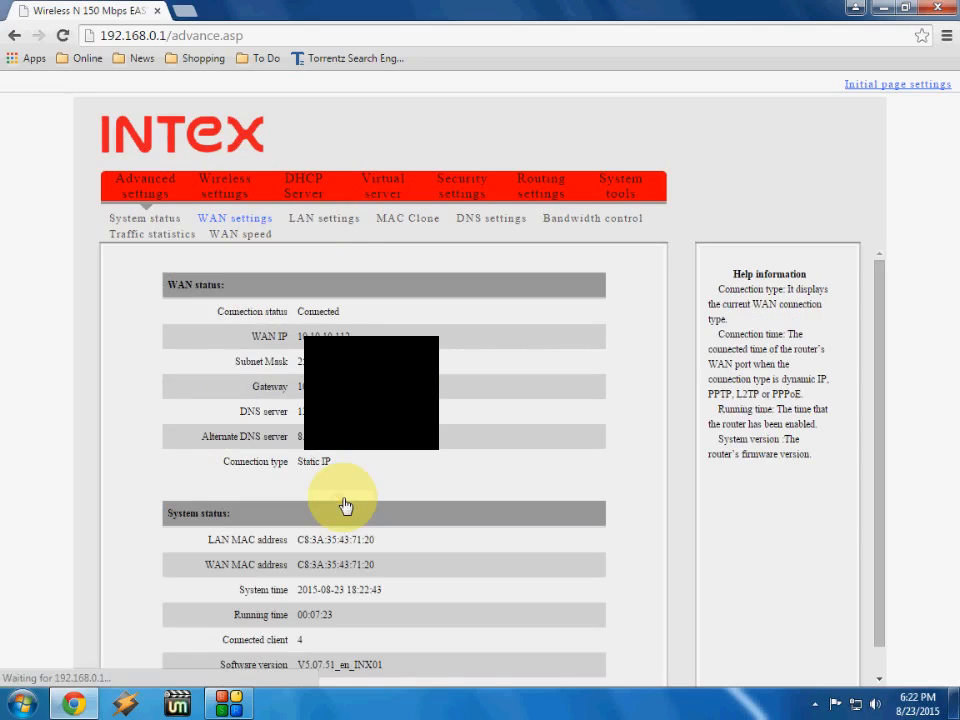
pyautogui.moveTo(305, 318)
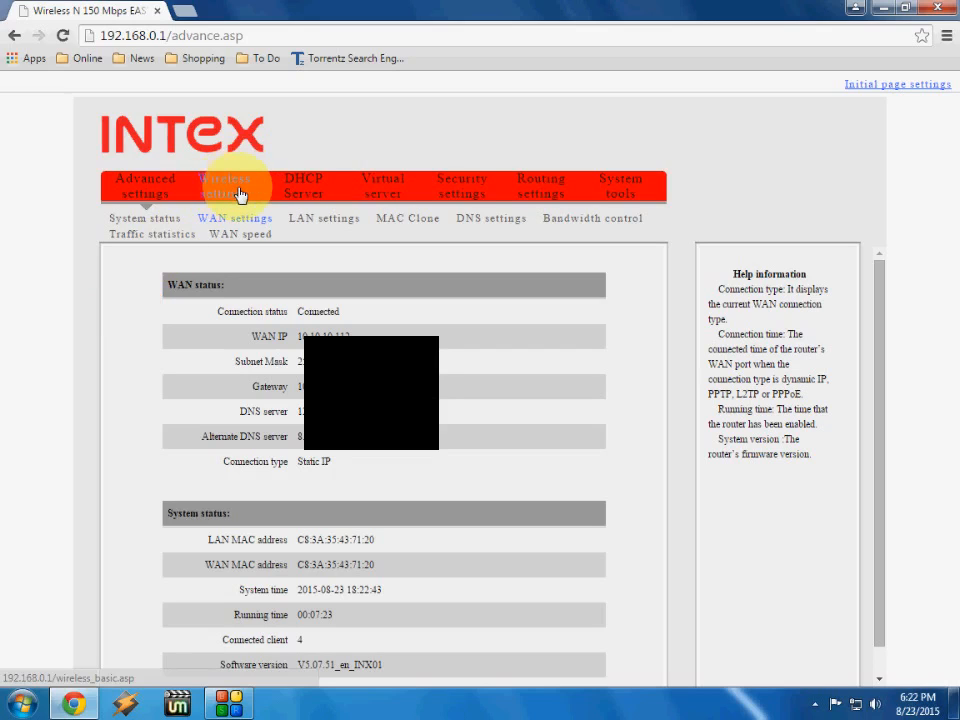
# Replace the primary SSID with Home in Wireless Basic Settings and save with Ok.
pyautogui.click(232, 185)
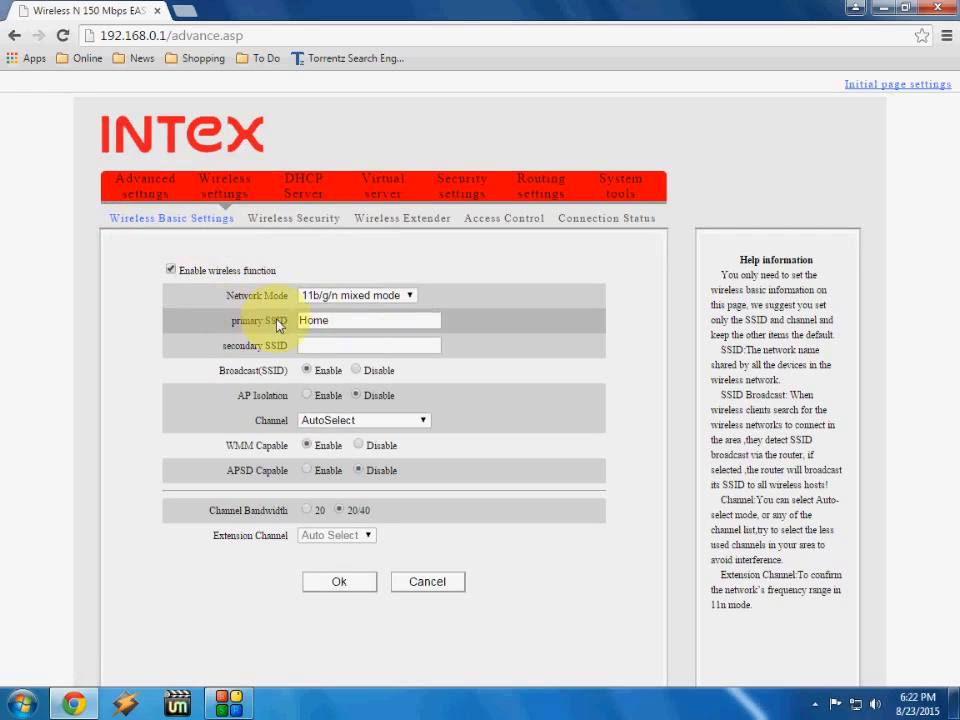
pyautogui.doubleClick(313, 320)
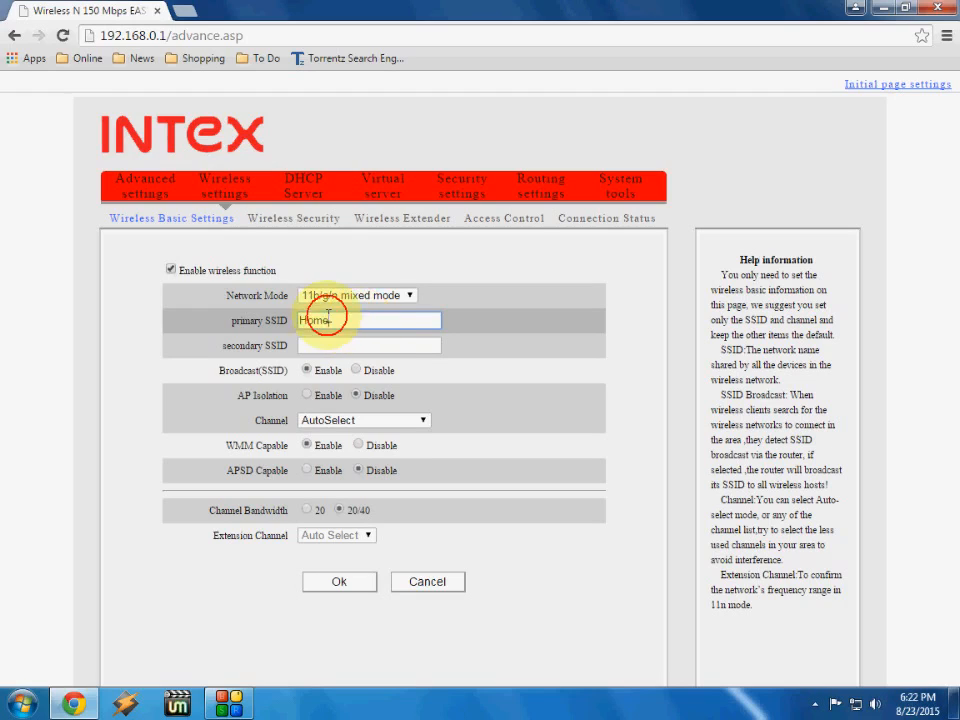
pyautogui.doubleClick(315, 320)
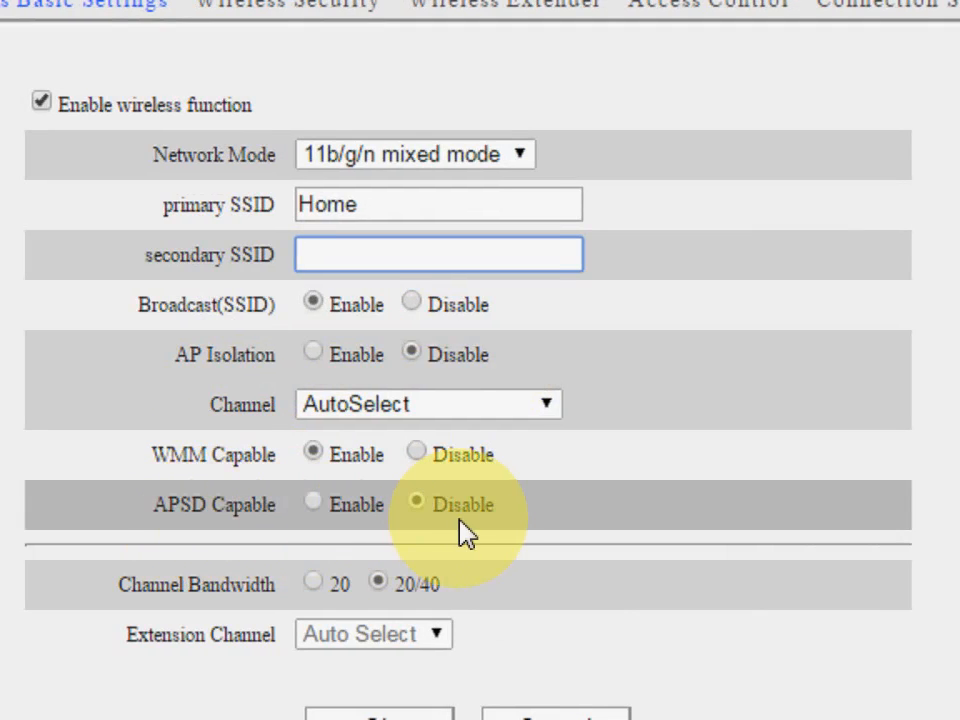
pyautogui.scroll(-3)
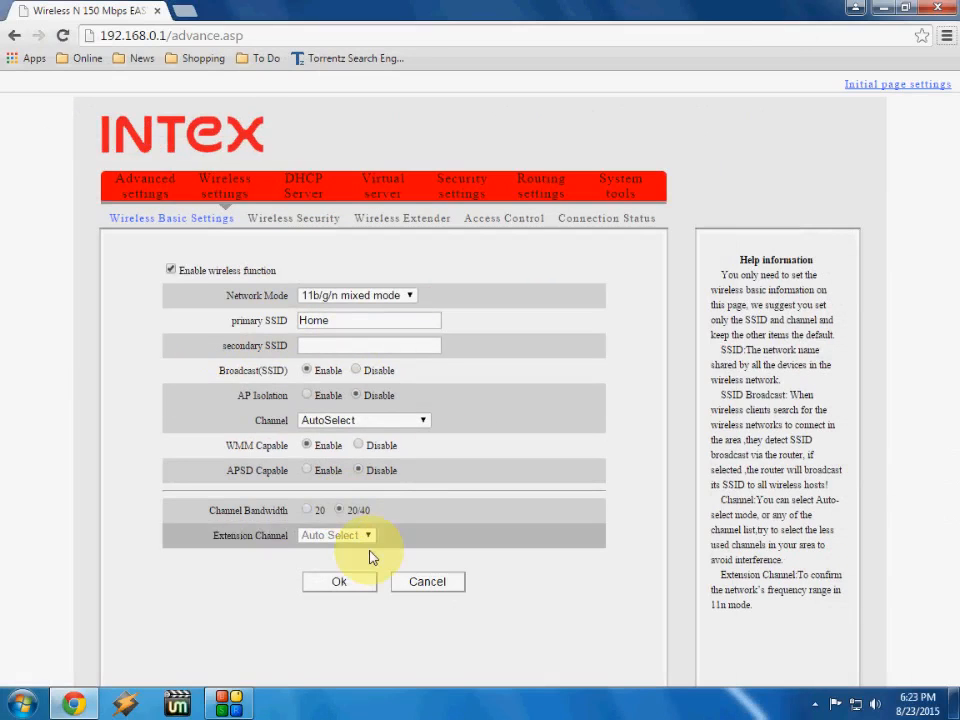
pyautogui.click(339, 581)
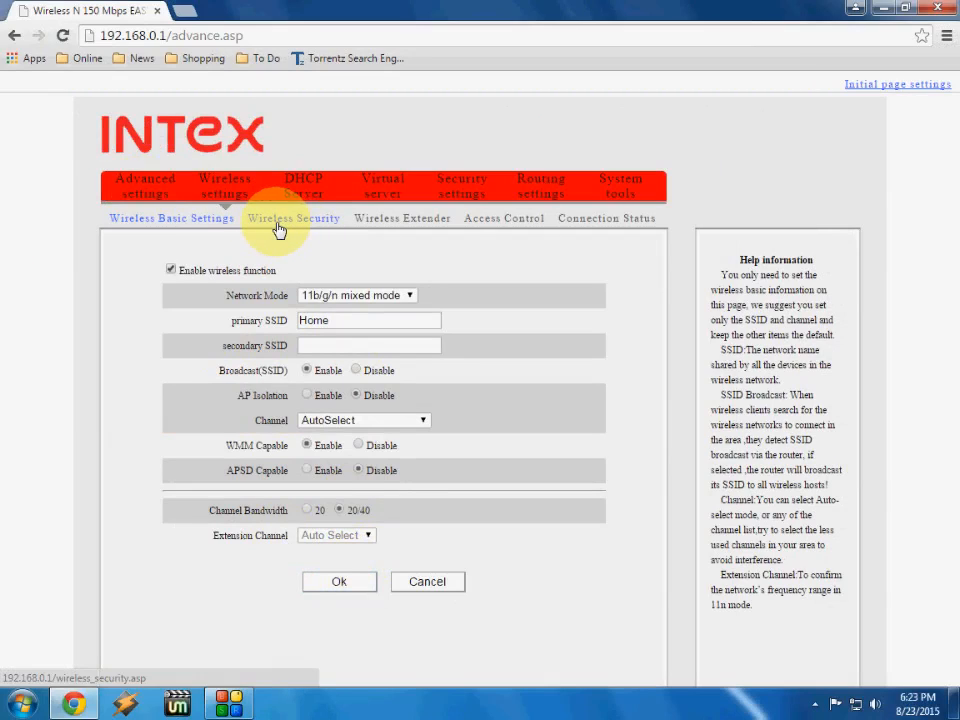
pyautogui.click(293, 218)
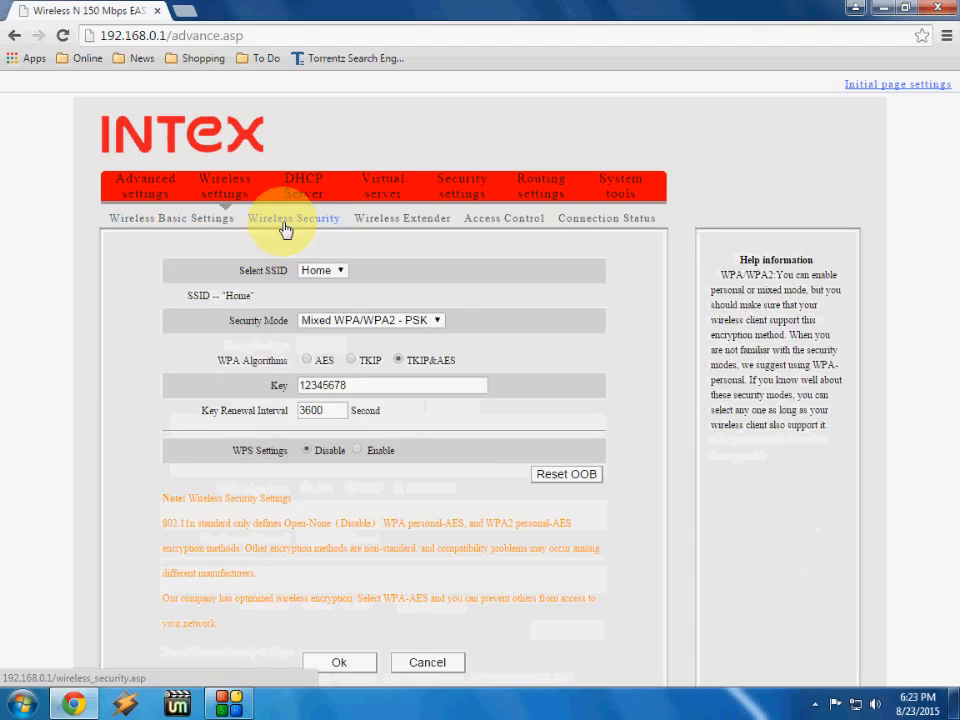
pyautogui.click(335, 270)
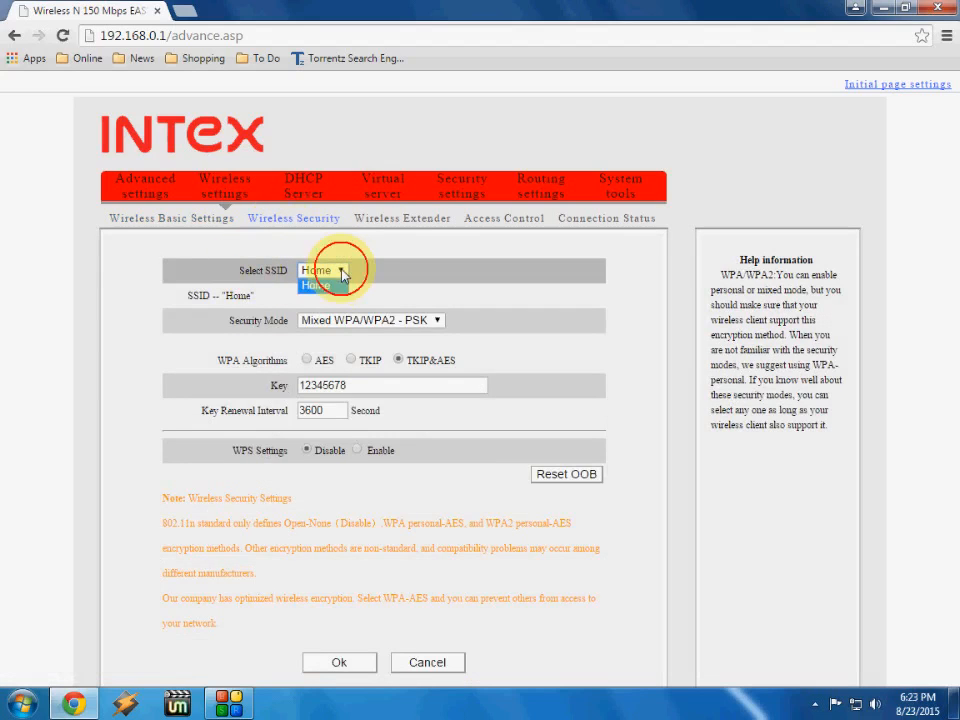
pyautogui.click(340, 270)
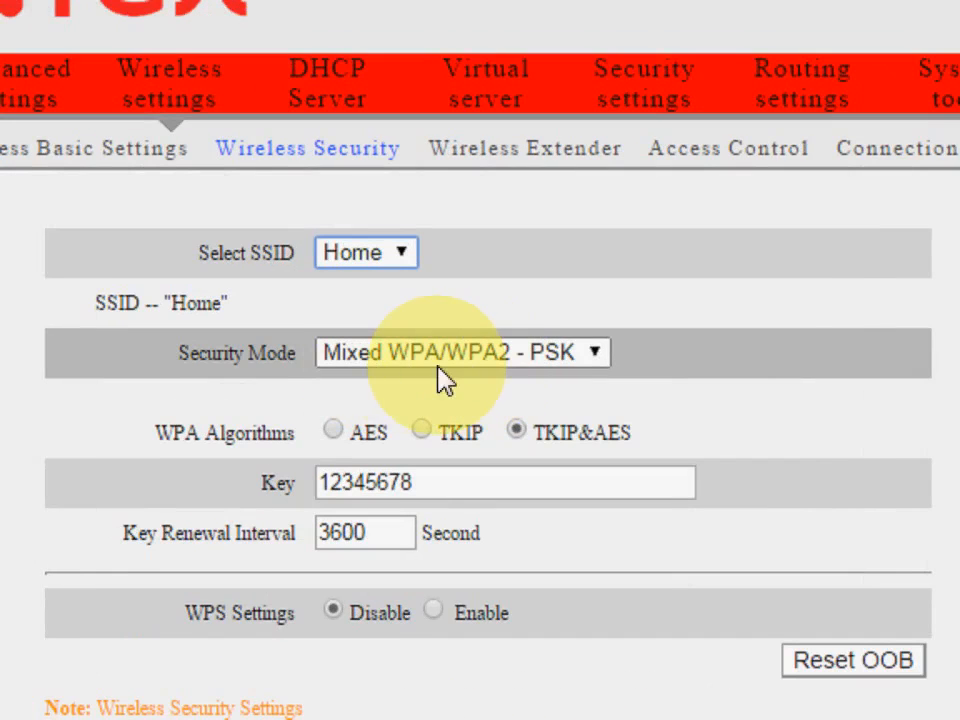
pyautogui.moveTo(470, 375)
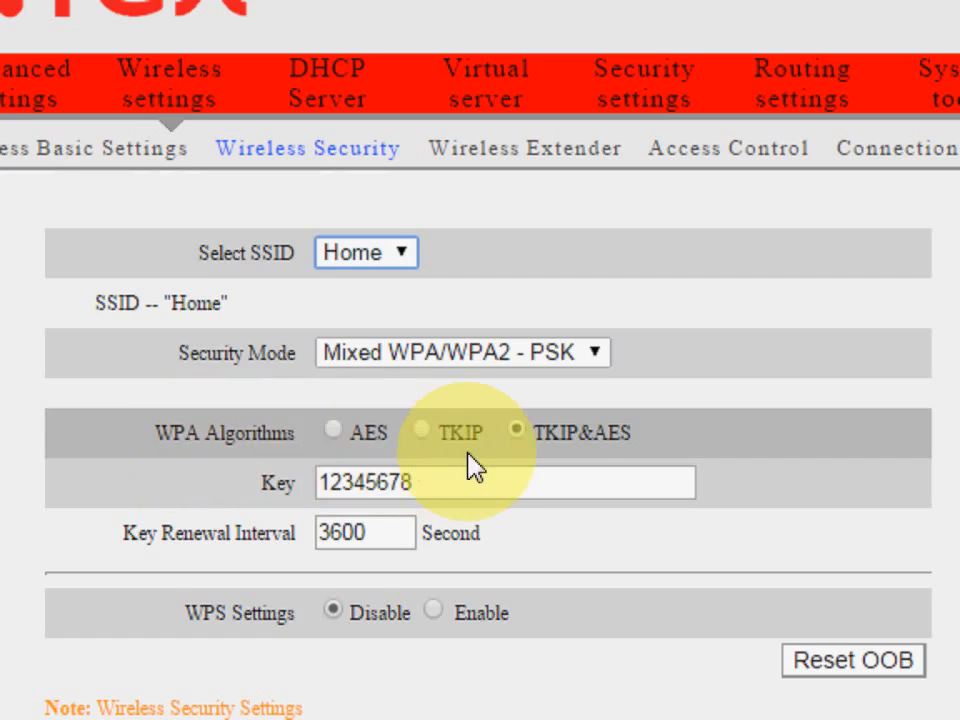
pyautogui.click(516, 428)
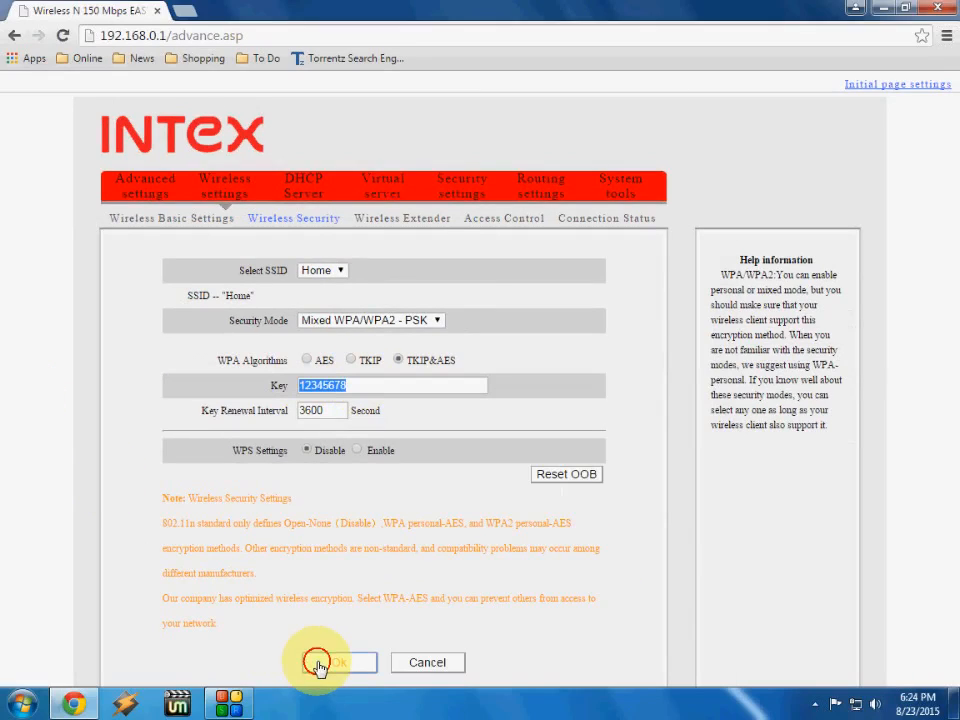
pyautogui.click(339, 662)
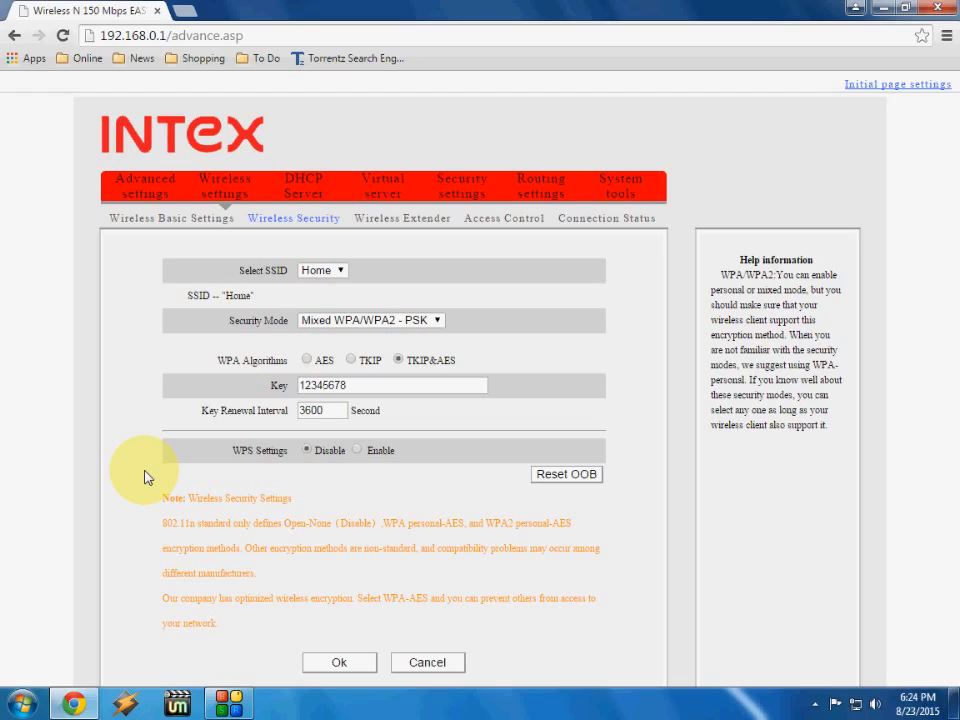
pyautogui.moveTo(595, 360)
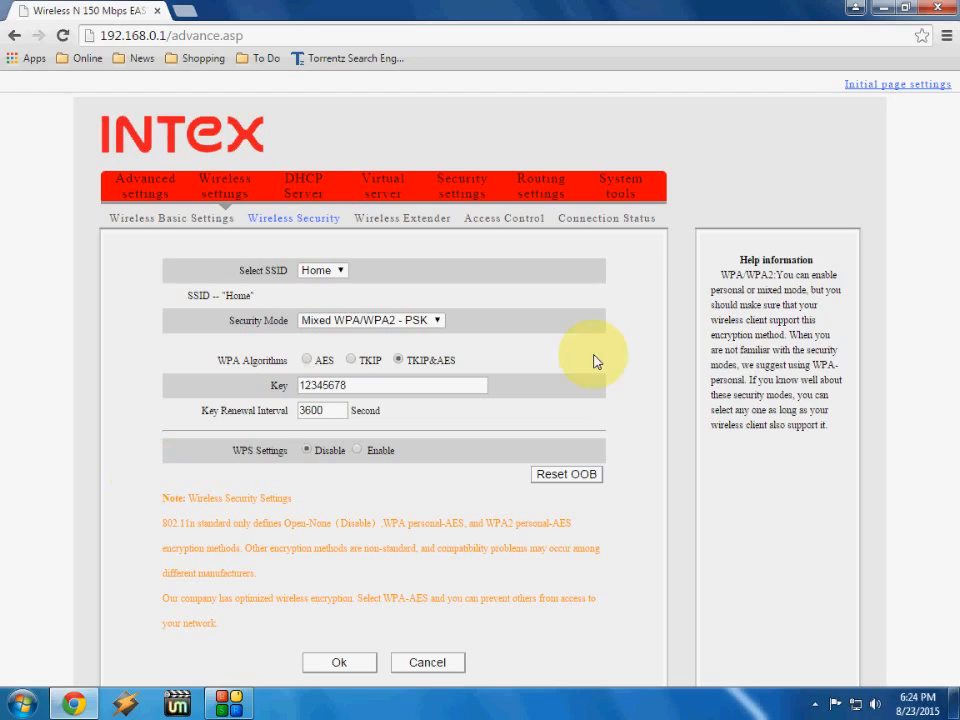
# Go to System tools > Reboot the router to restart it.
pyautogui.click(619, 185)
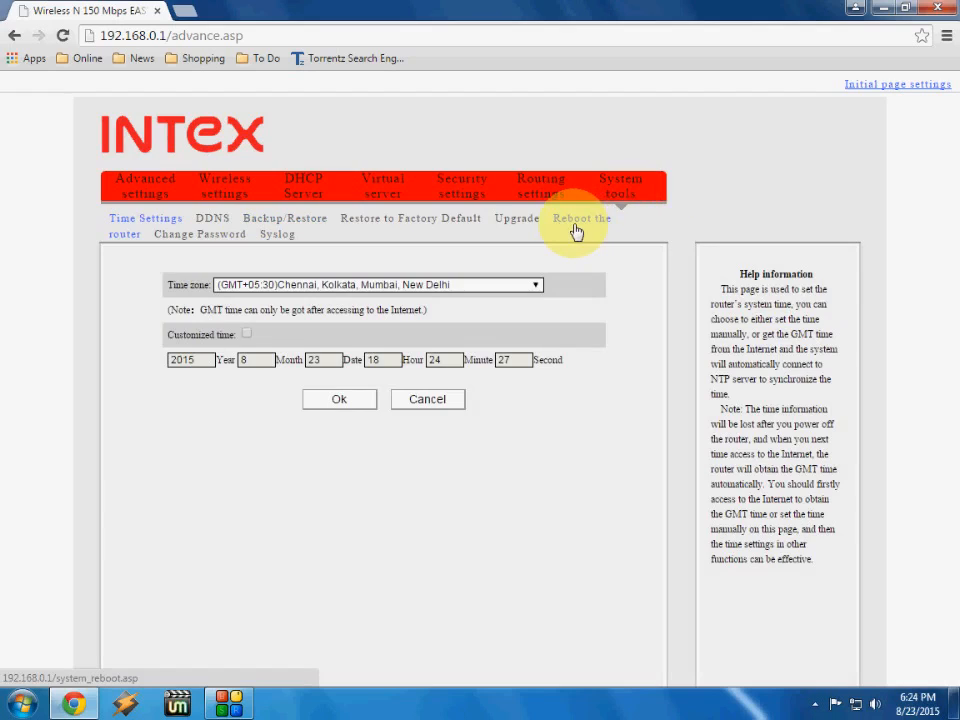
pyautogui.click(581, 218)
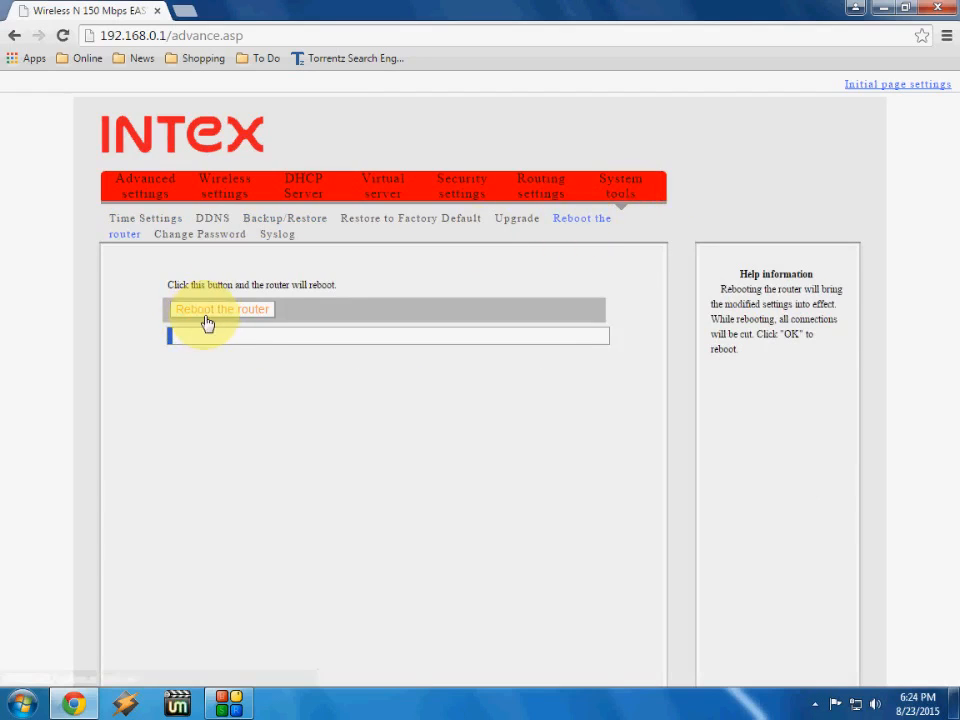
pyautogui.moveTo(193, 380)
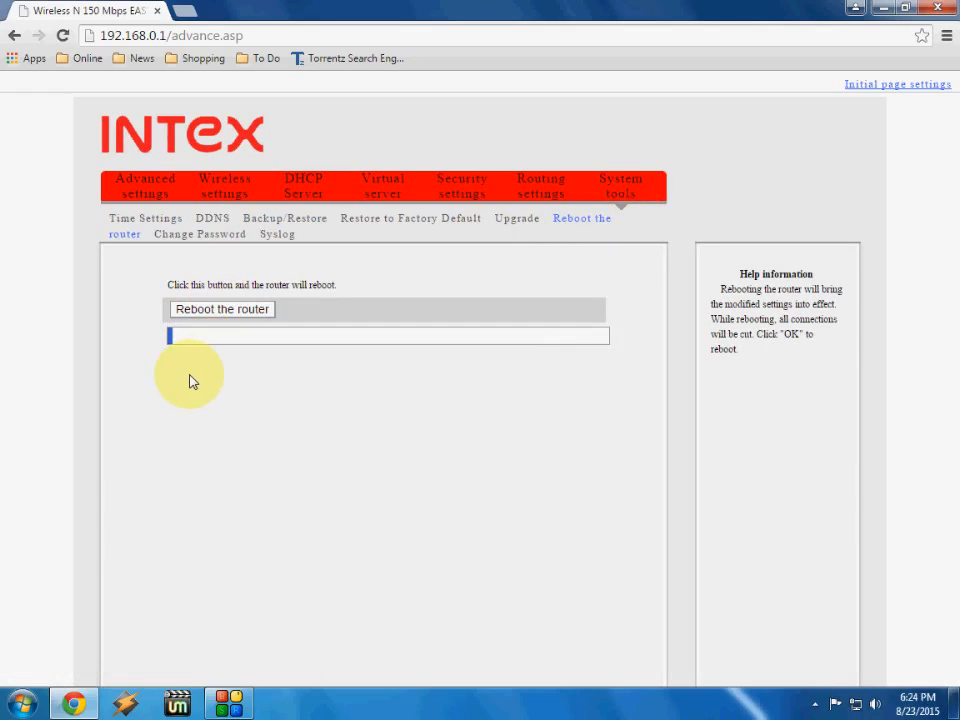
pyautogui.moveTo(845, 55)
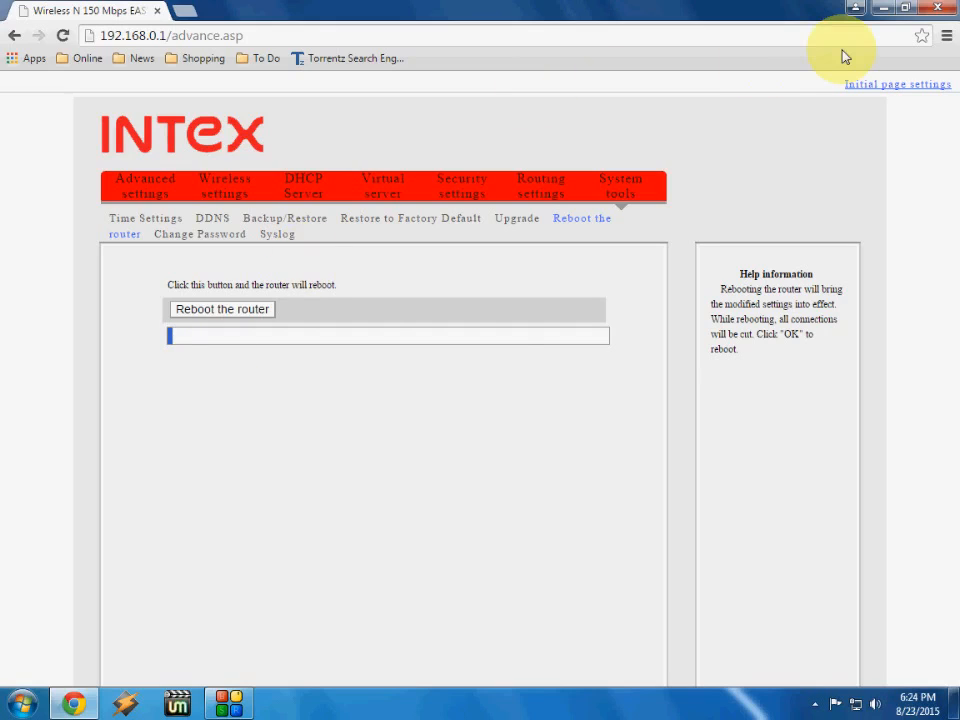
pyautogui.moveTo(813, 54)
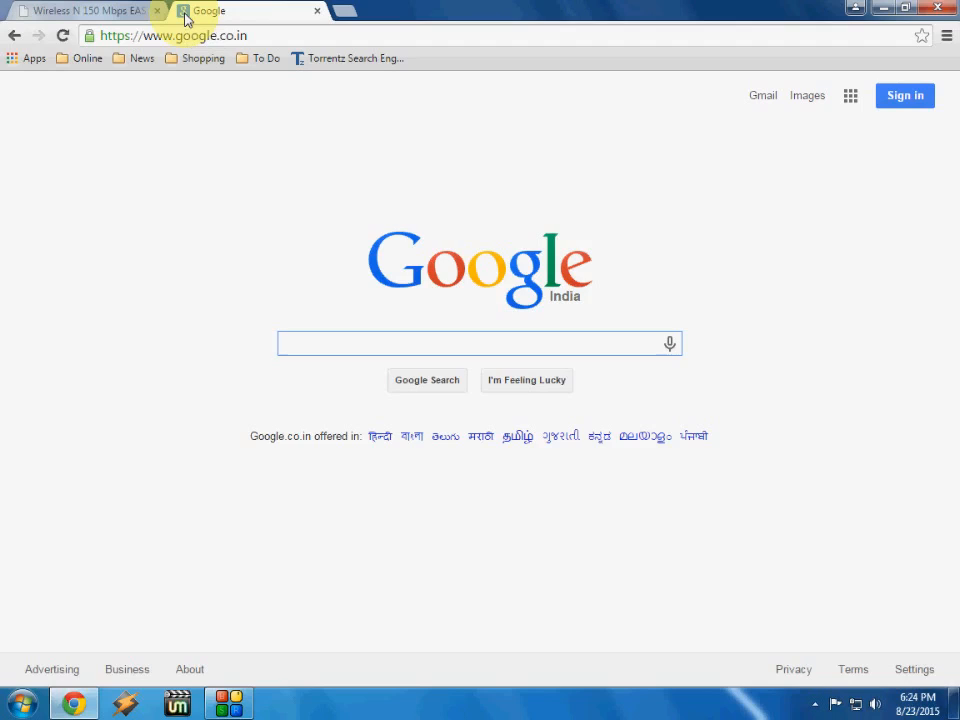
pyautogui.click(478, 343)
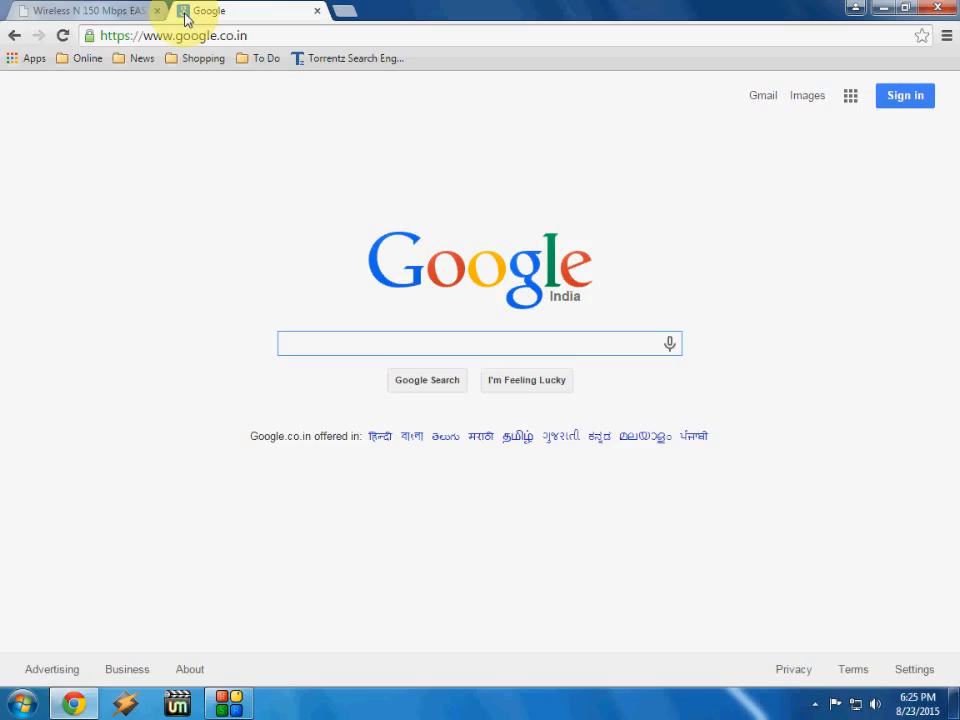
pyautogui.click(480, 343)
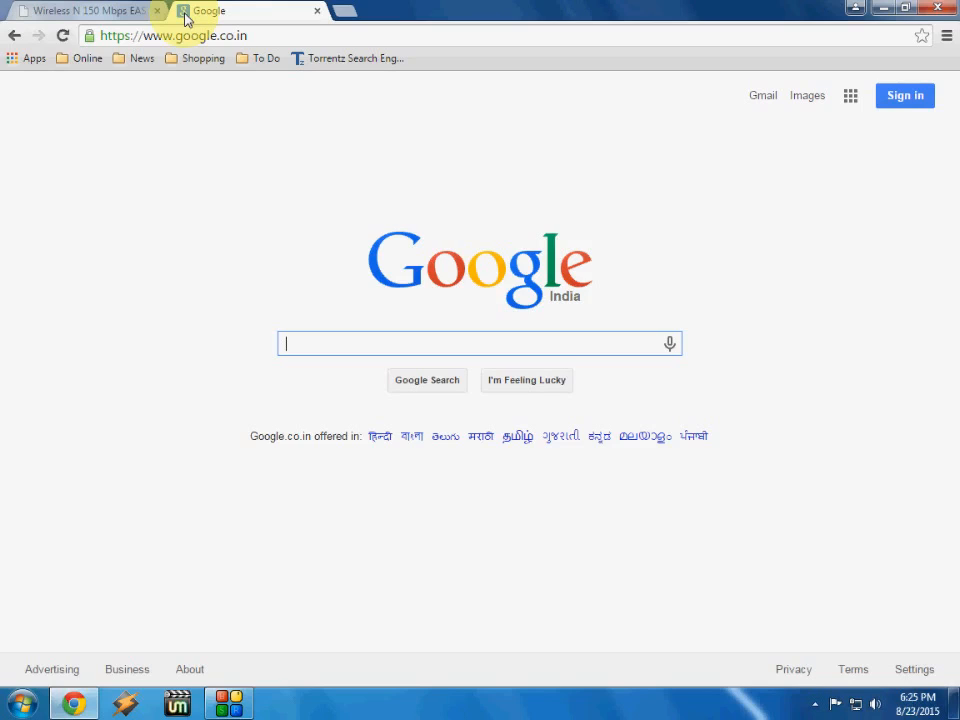